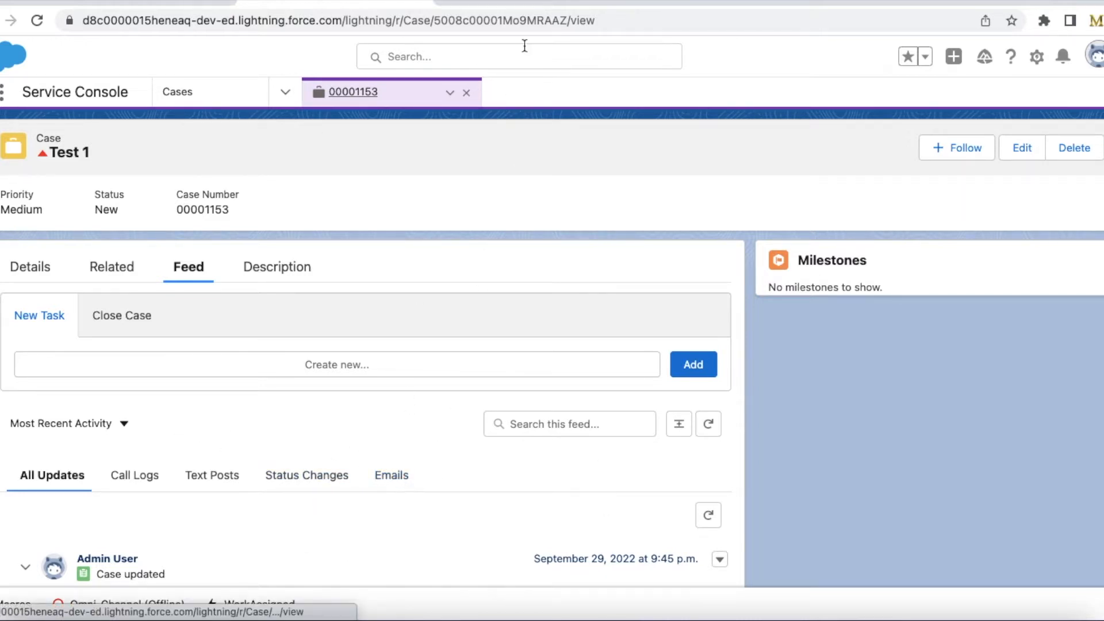
mouse_move(277, 265)
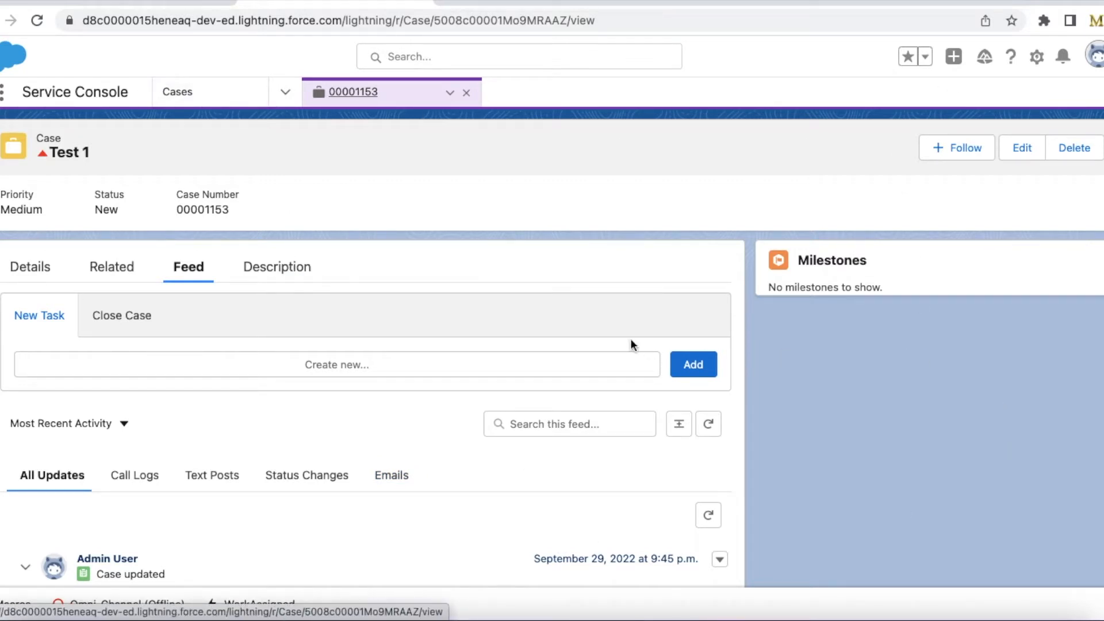
mouse_move(464, 402)
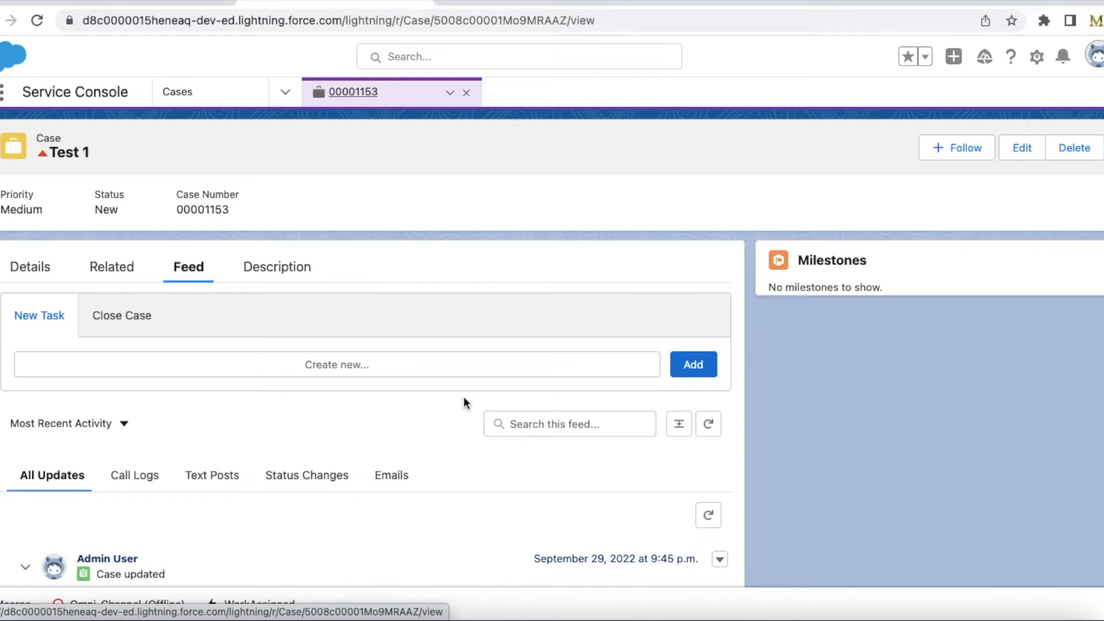
mouse_move(235, 401)
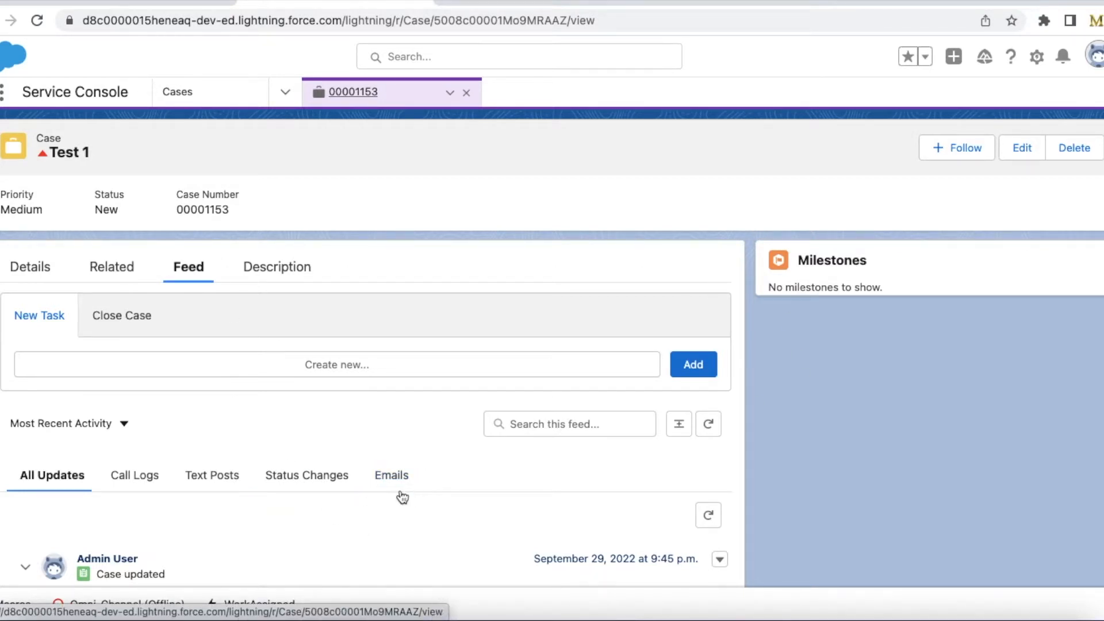
Navigate from the case record feed to the Case object in Setup Object Manager.
click(134, 475)
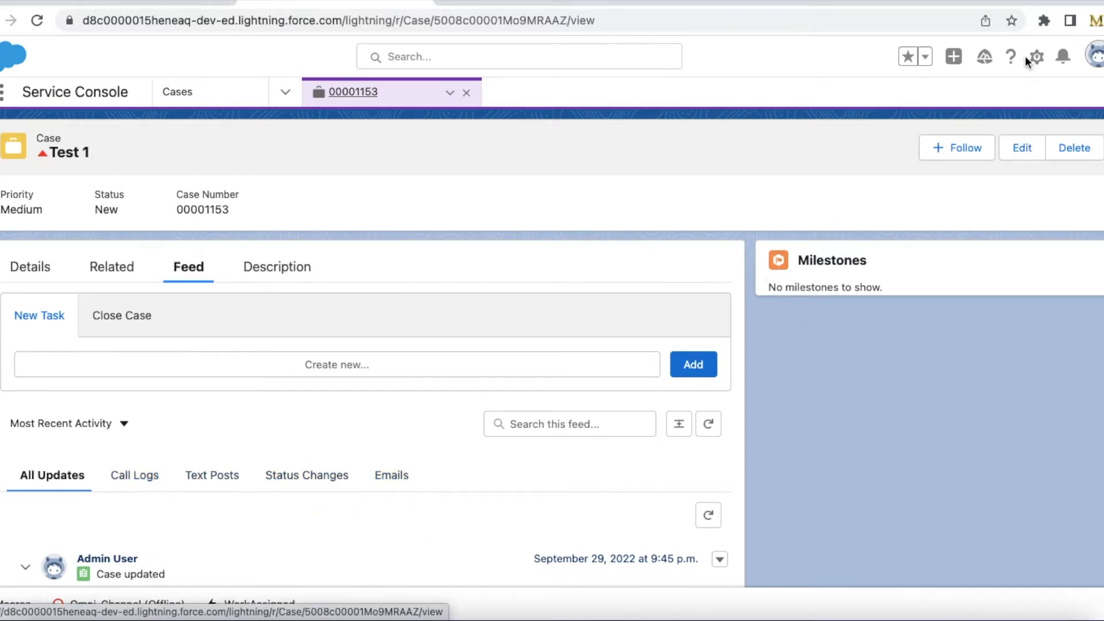
mouse_move(1036, 58)
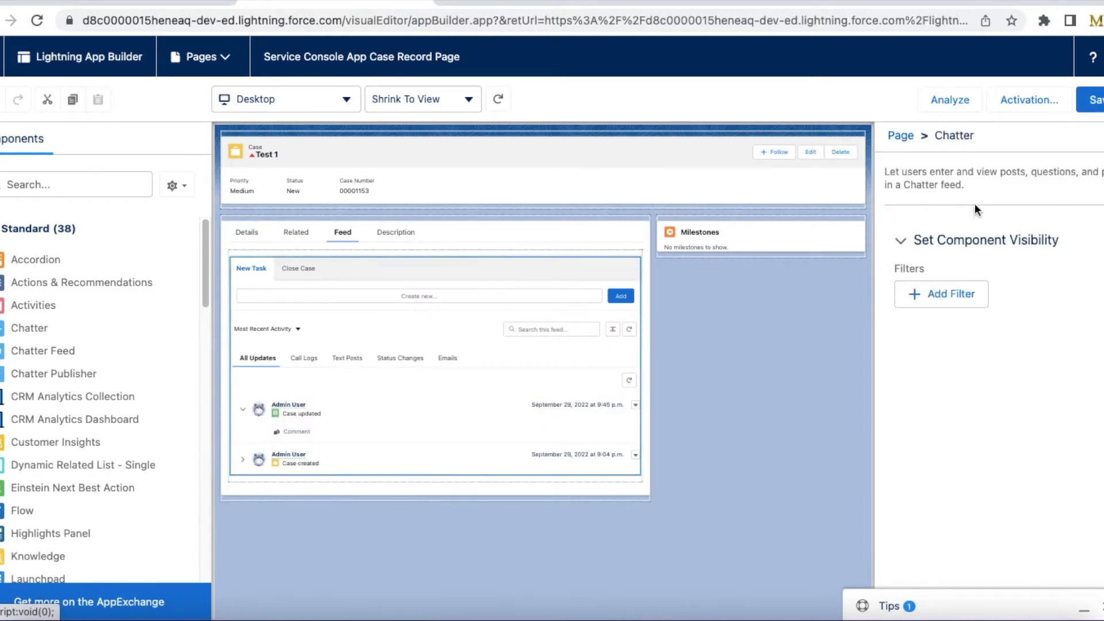
mouse_move(954, 135)
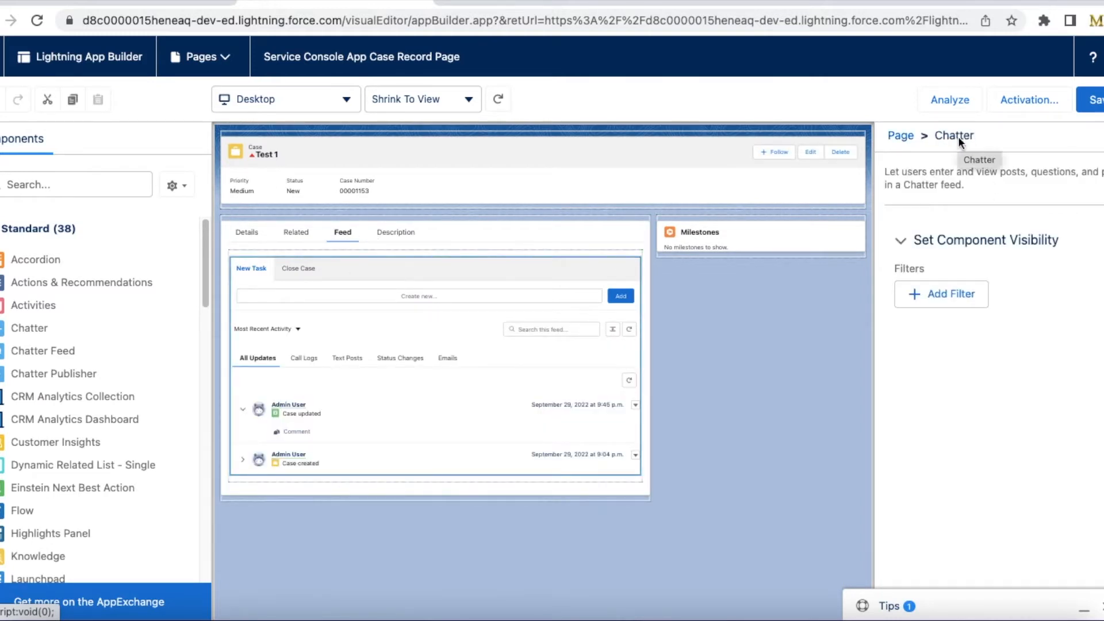
click(437, 366)
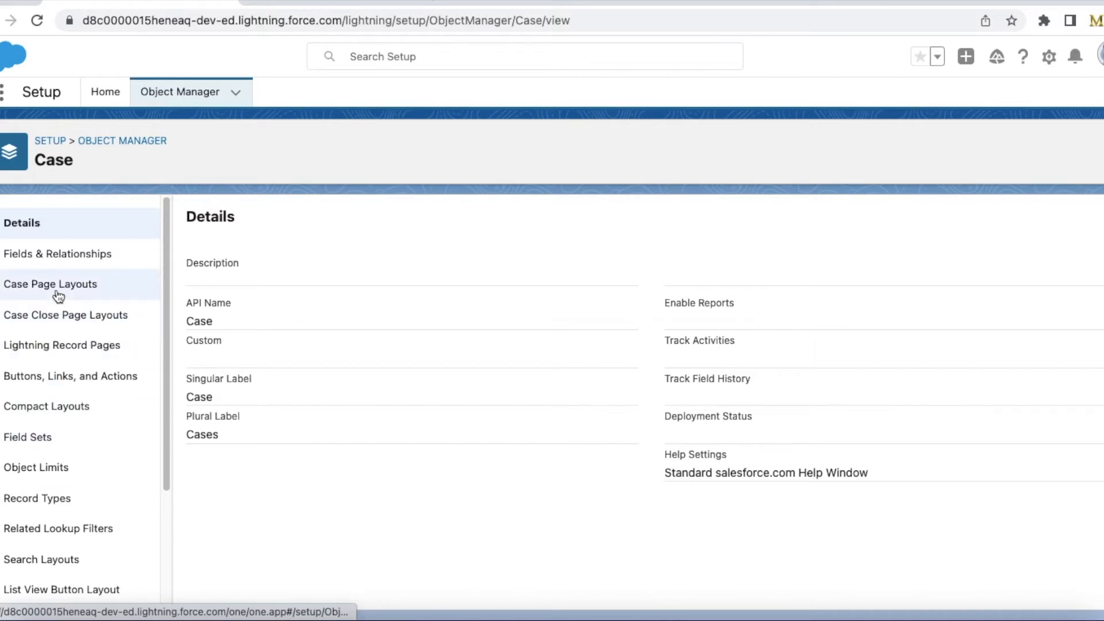
Open Case Page Layouts to reach the Case Layout editor.
click(49, 284)
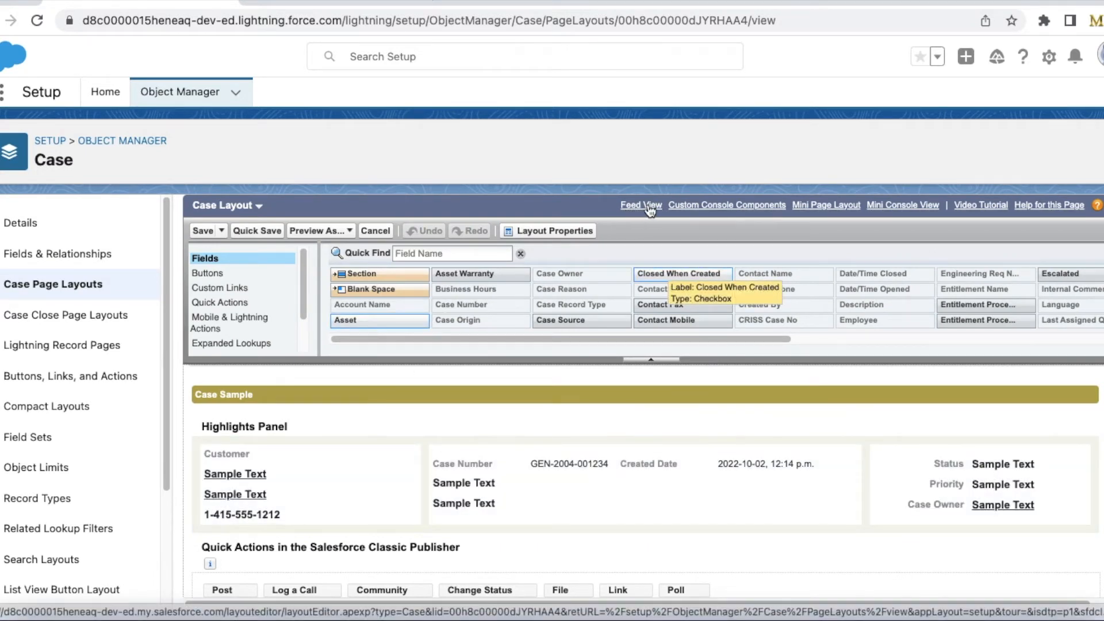
In Feed View settings, remove All Emails from the Selected feed filters.
click(639, 205)
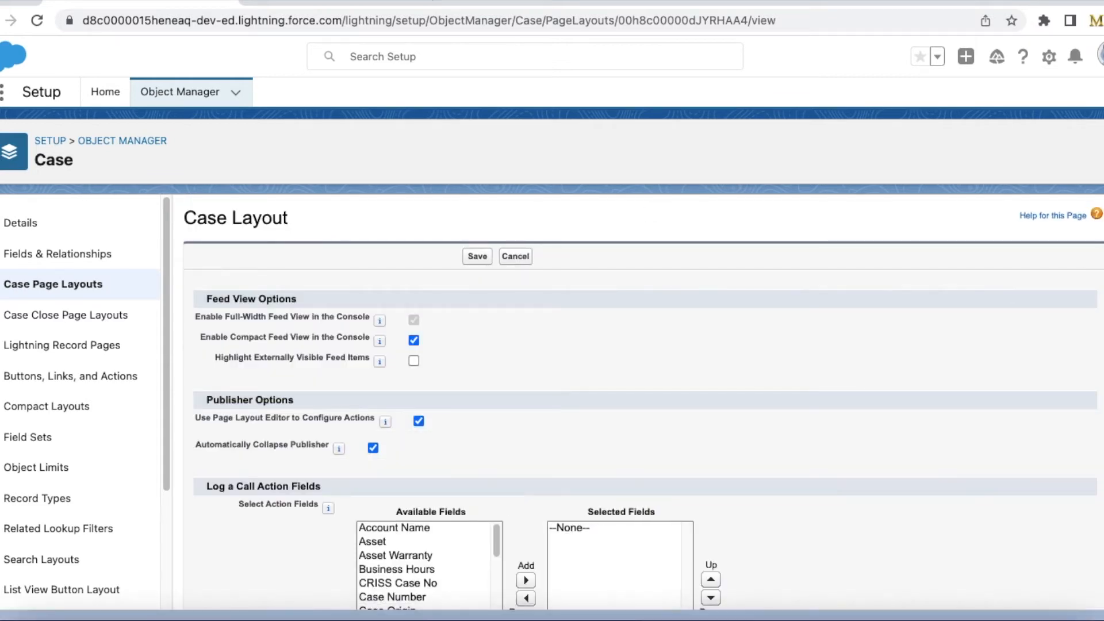
scroll(down, 3)
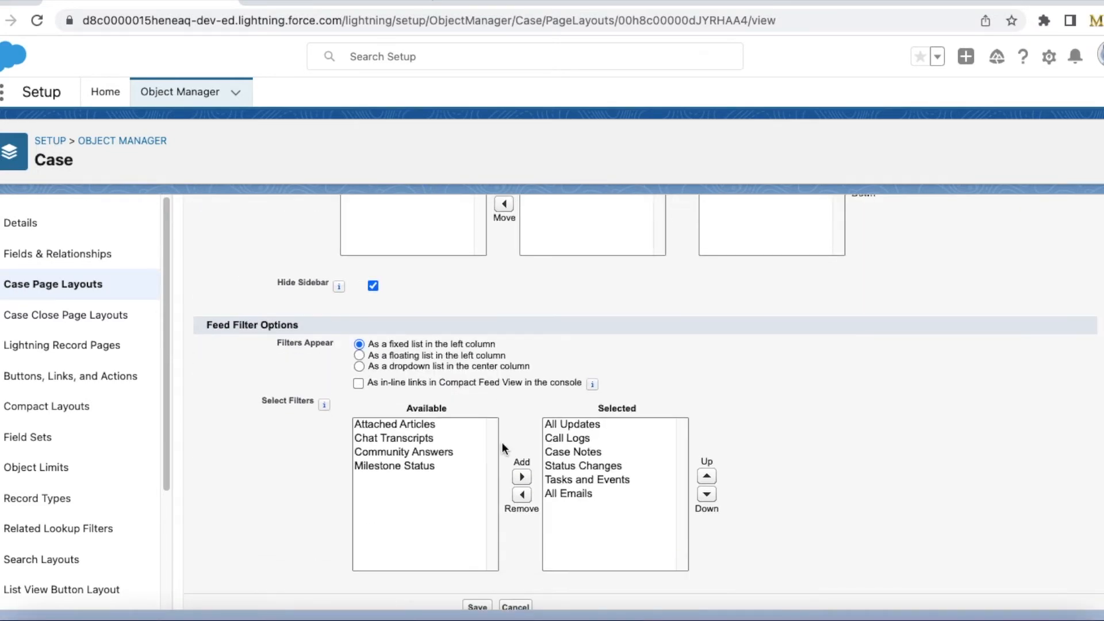
click(567, 493)
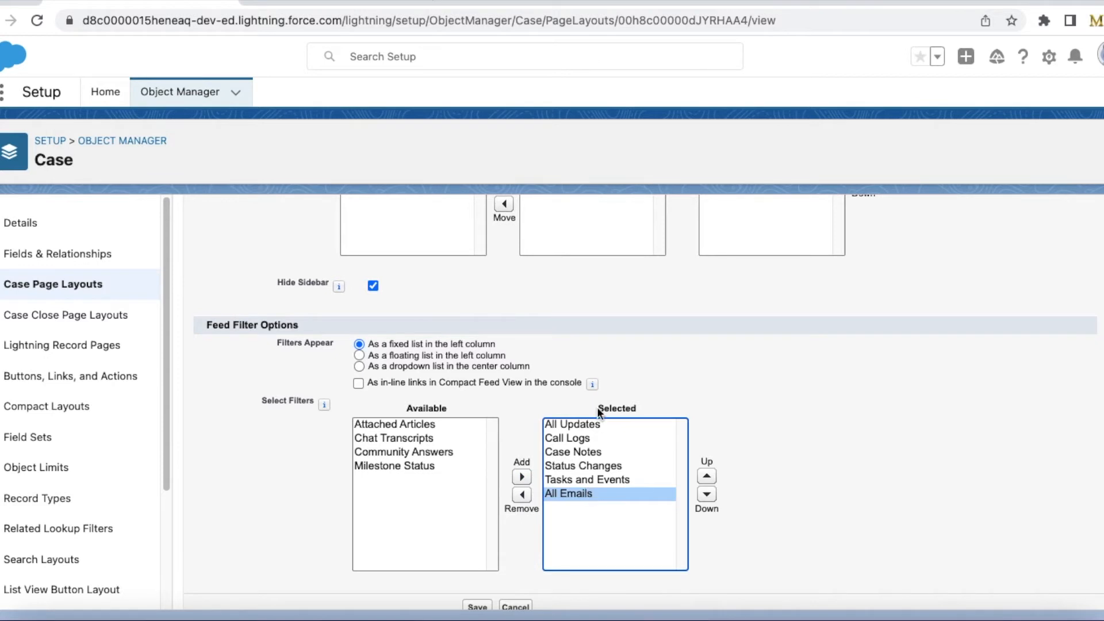
click(521, 476)
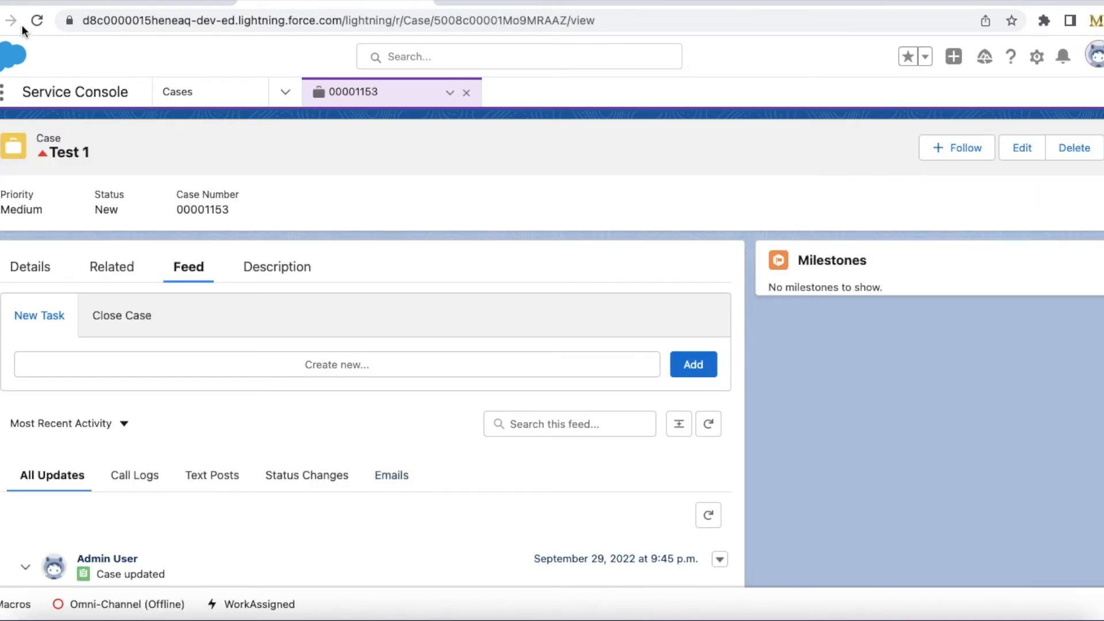
Reload case 00001153 and view All Updates, confirming no Emails filter appears.
click(37, 20)
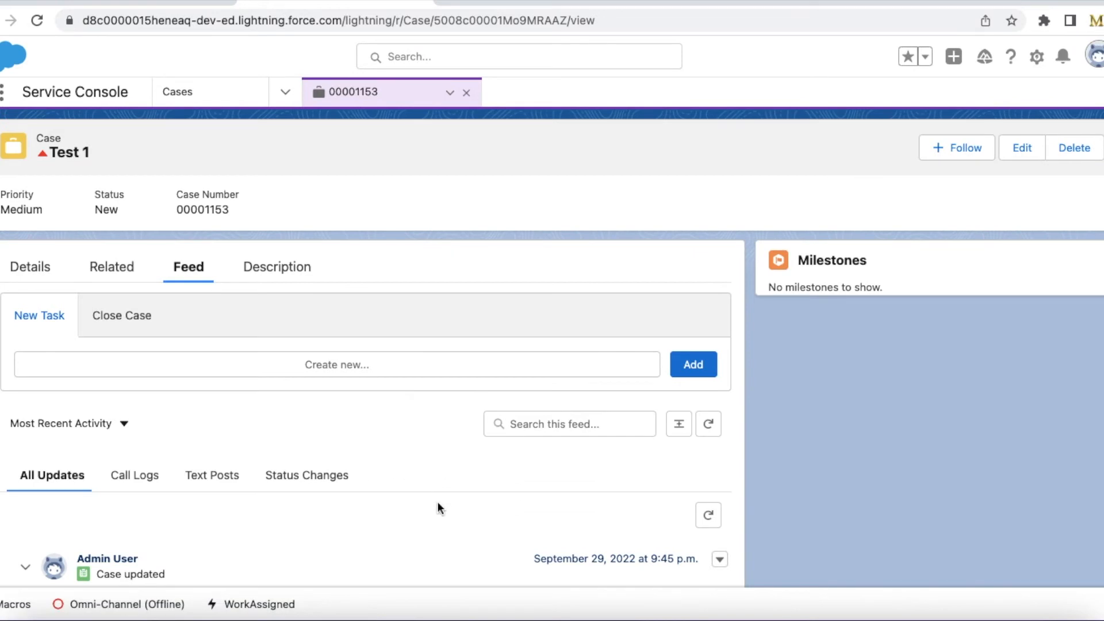
mouse_move(416, 478)
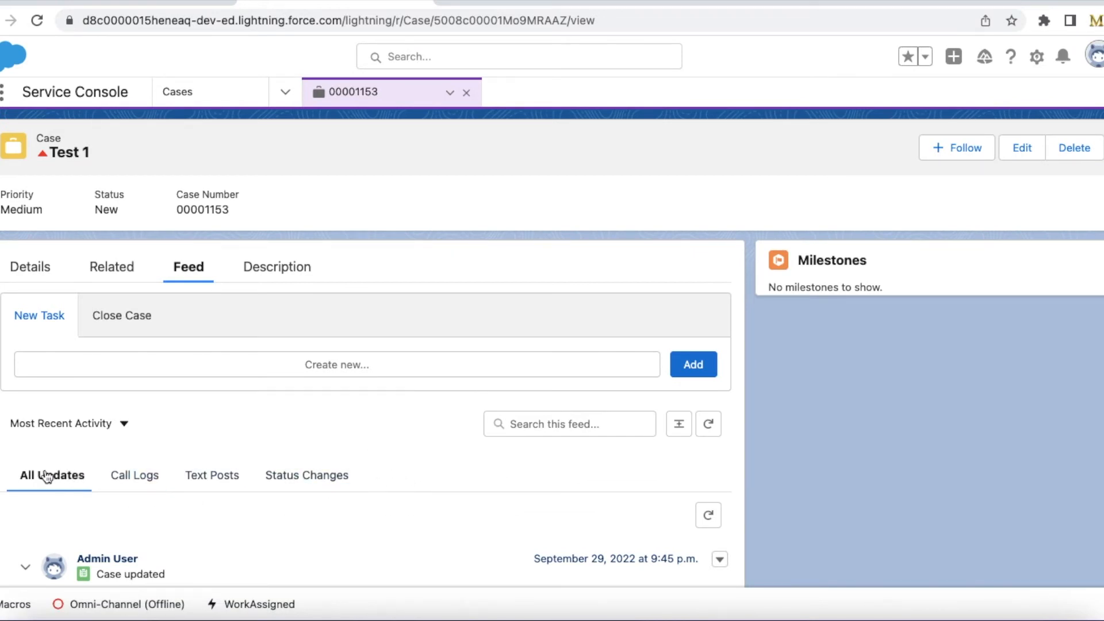
click(134, 475)
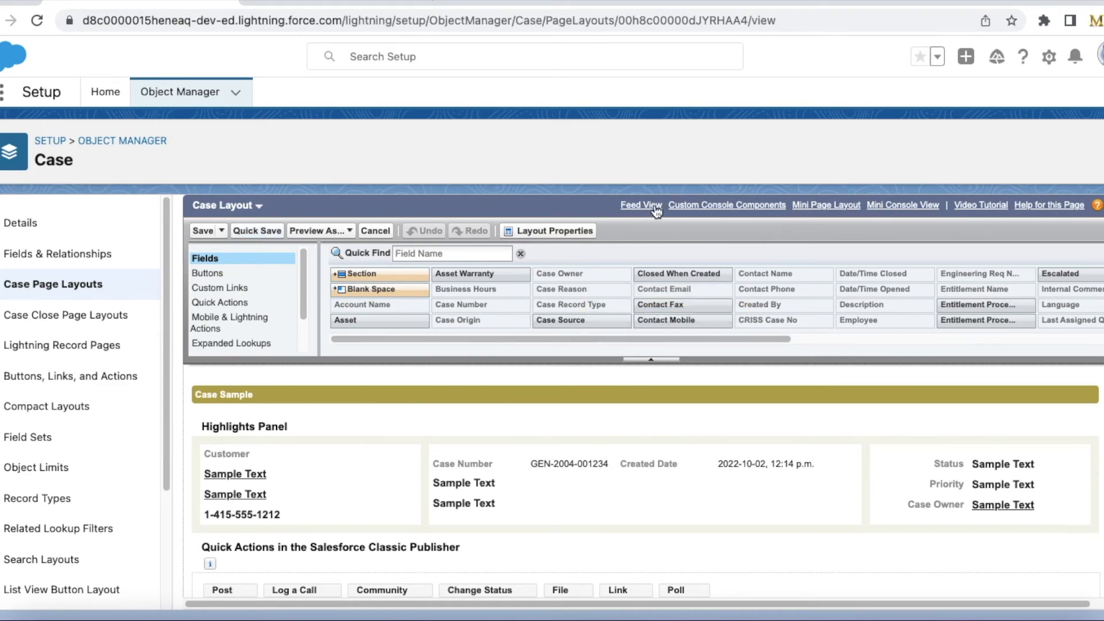
In Feed View settings, select All Emails to add back among the chosen filters.
click(639, 205)
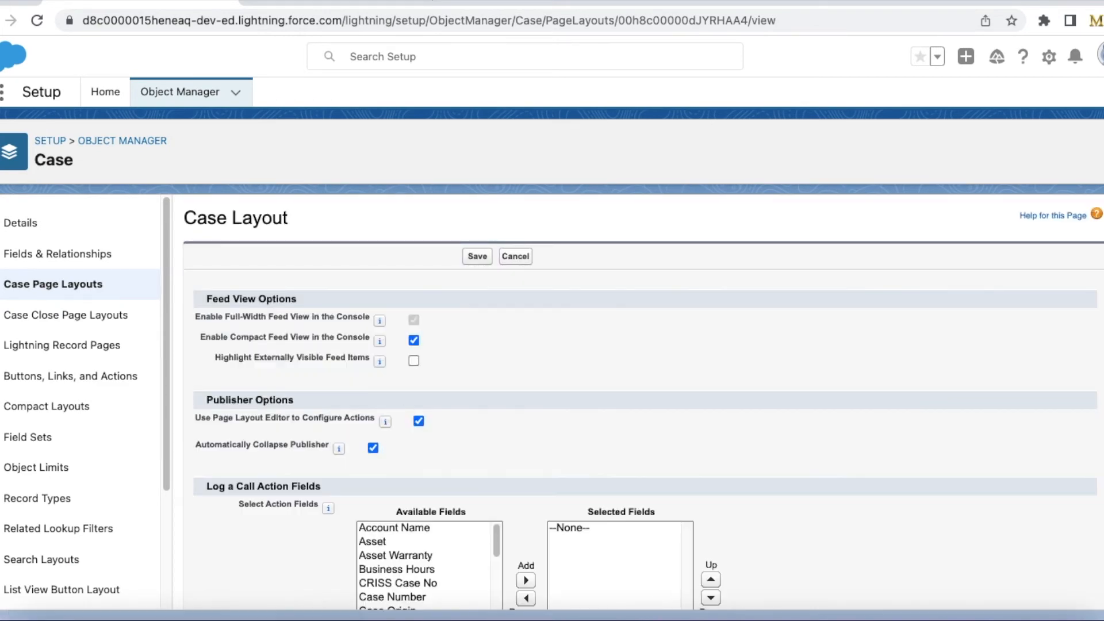
scroll(down, 3)
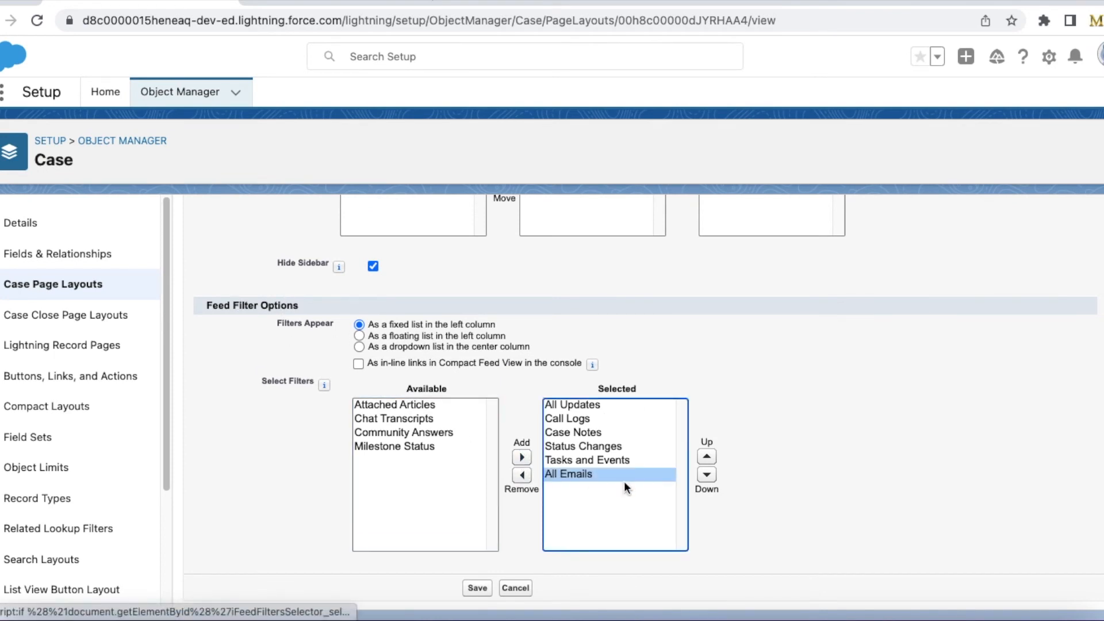
click(706, 455)
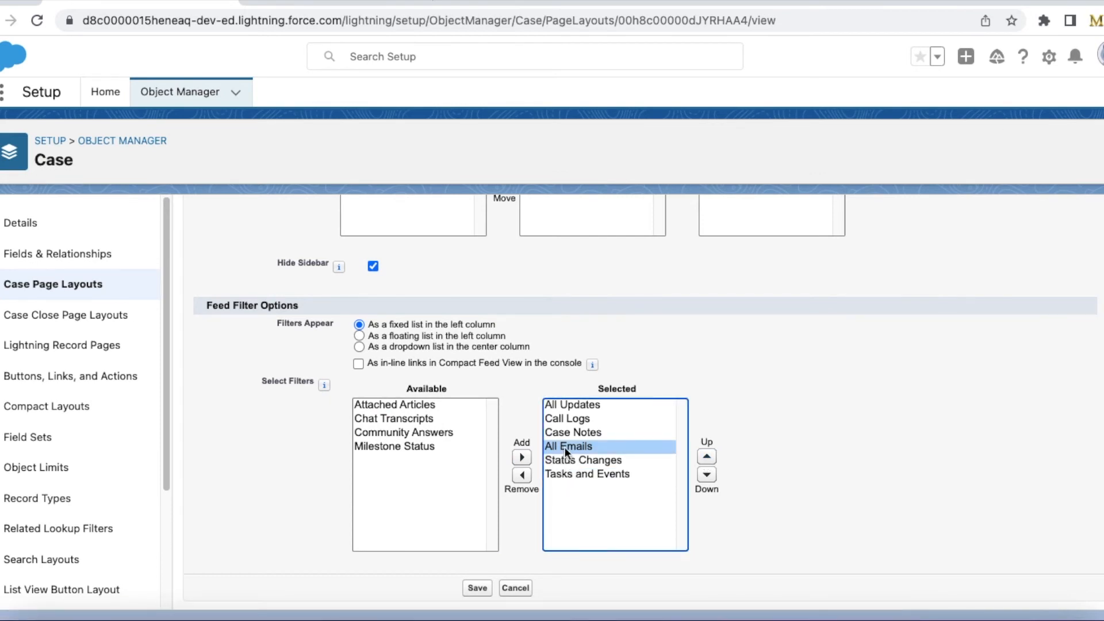
mouse_move(610, 468)
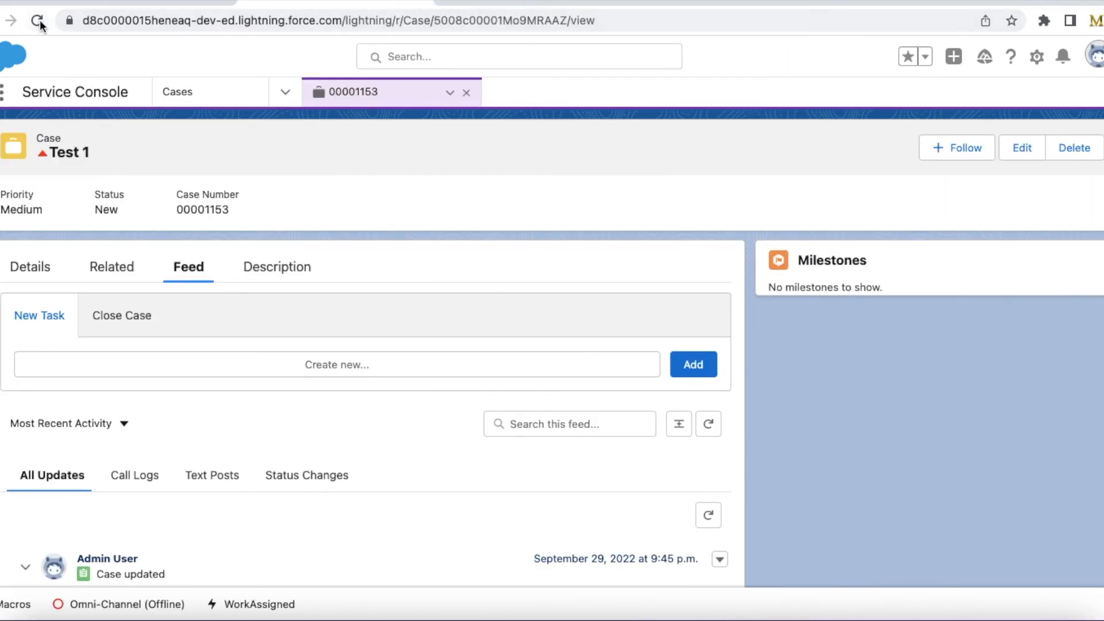
Reload case 00001153's record page to show the updated feed filters.
click(37, 20)
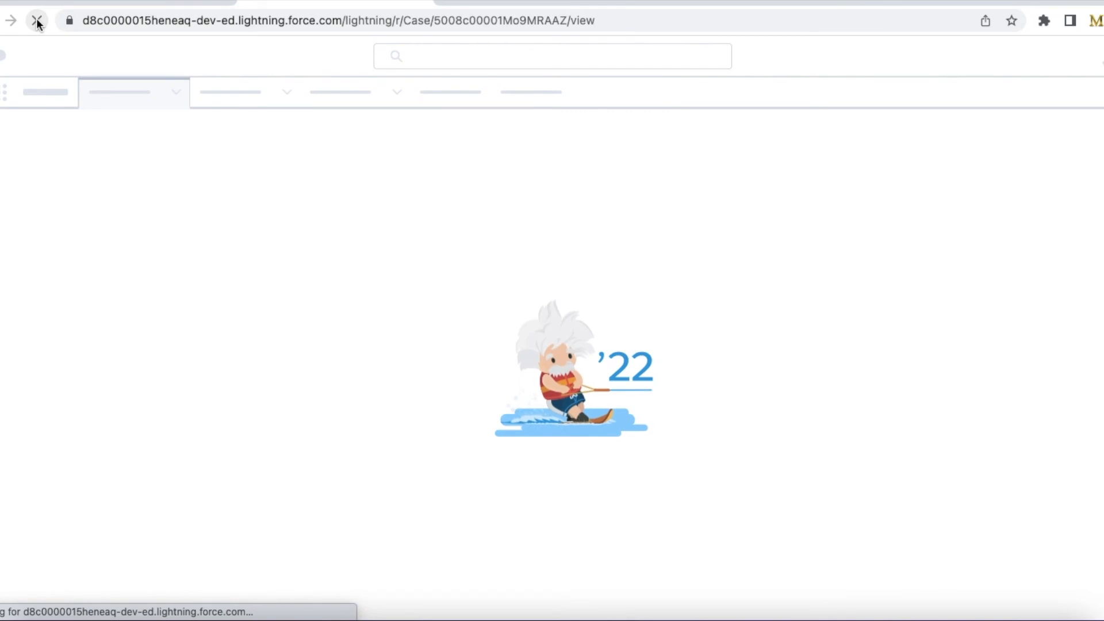